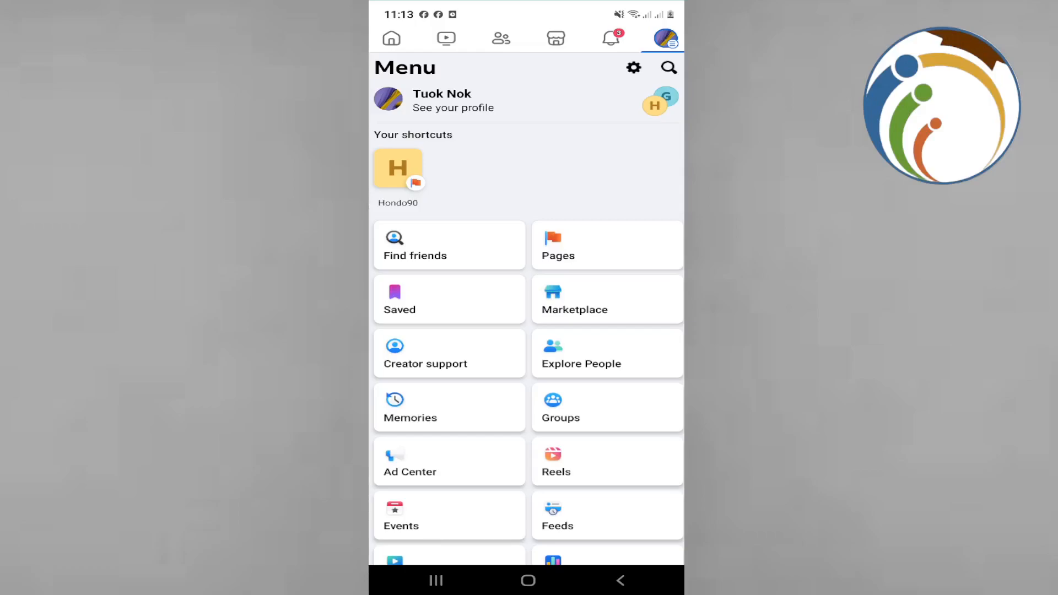
Scroll down the Menu tab and enter Settings & privacy.
scroll("down", 3)
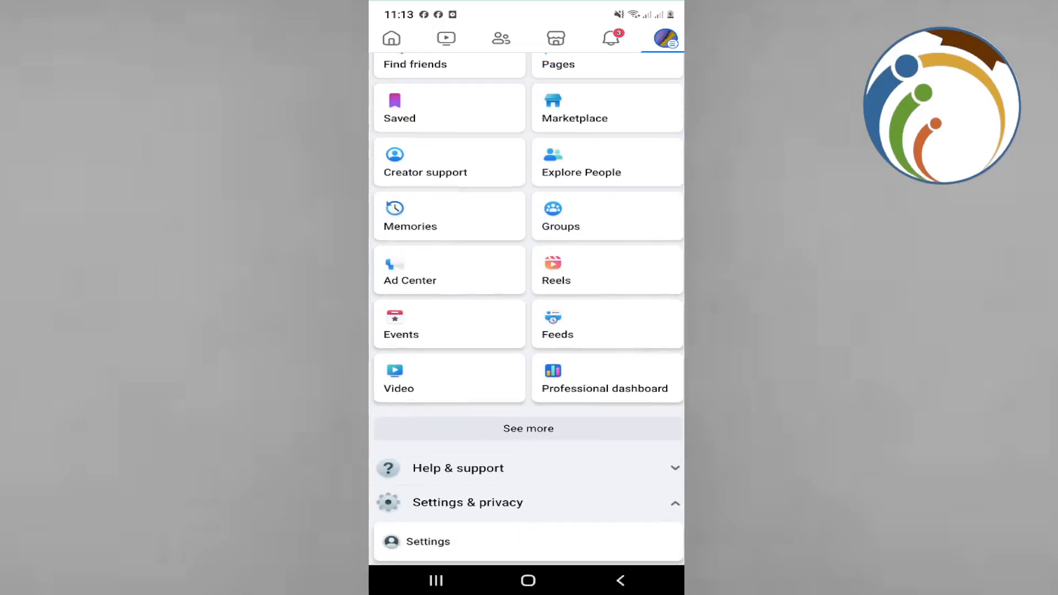
scroll("down", 3)
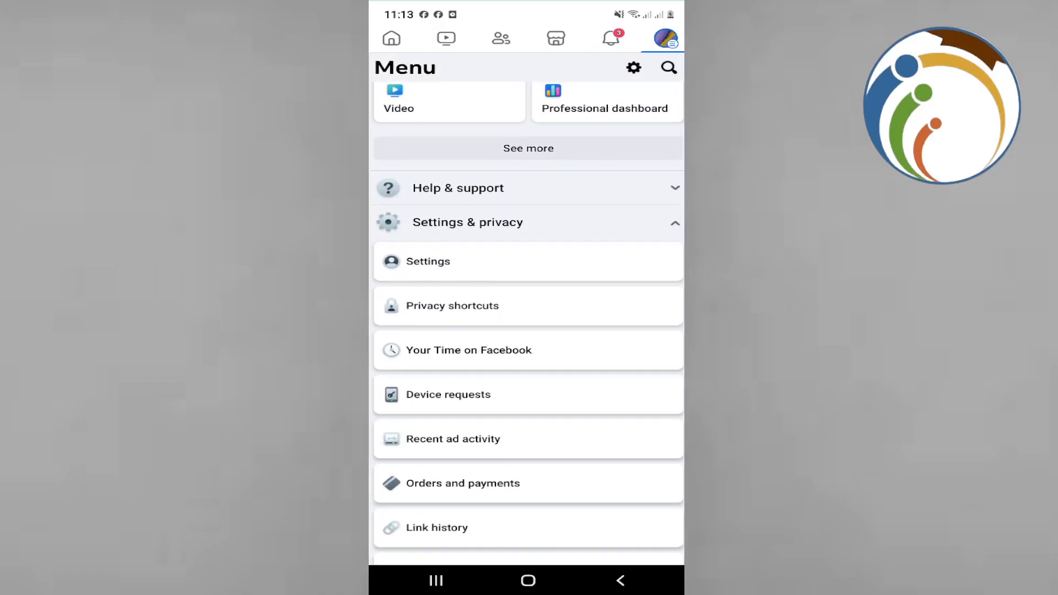
scroll("down", 3)
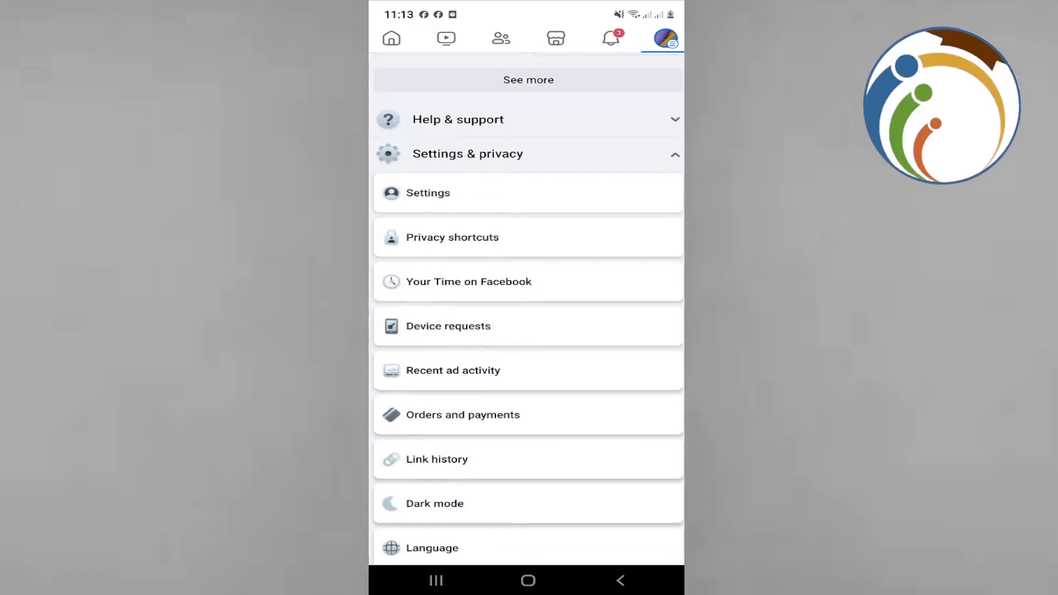
left_click(428, 193)
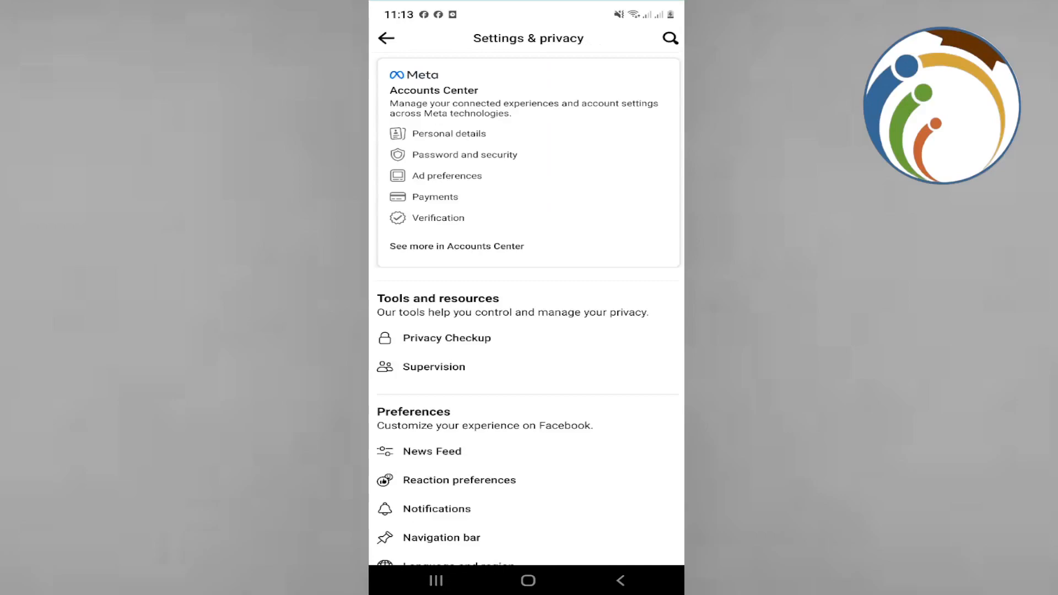
Scroll down the Settings & privacy page toward the Activity log entry.
scroll("down", 3)
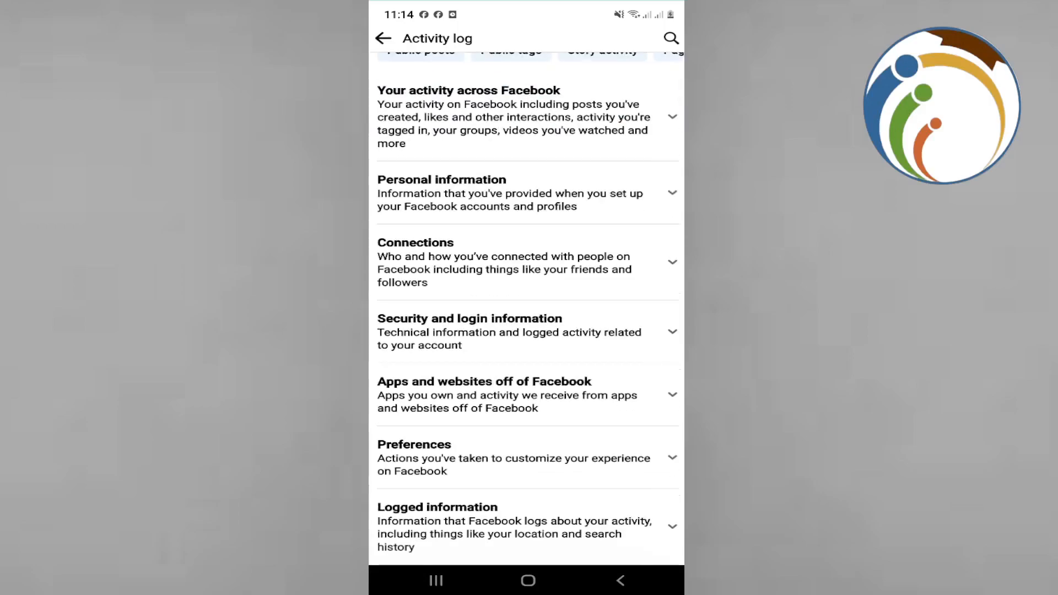
Expand Your activity across Facebook and scroll down to the Reels entry.
left_click(671, 116)
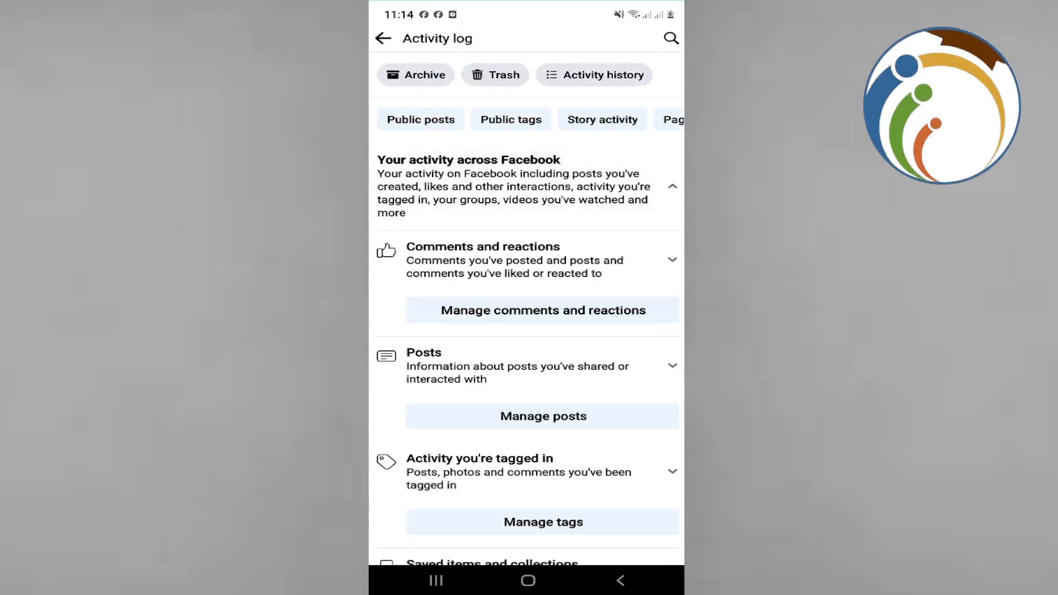
scroll("down", 3)
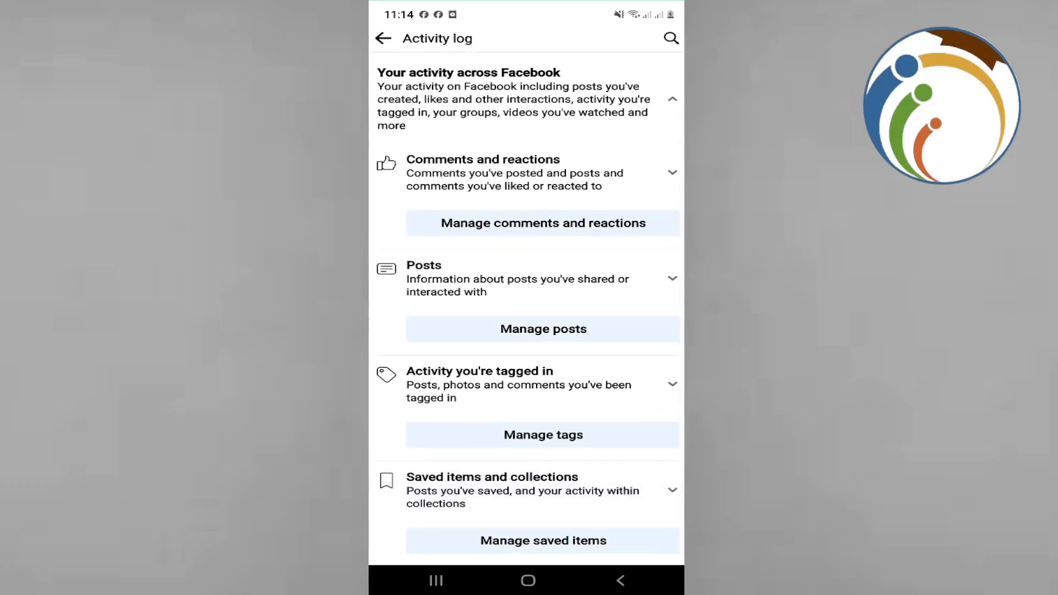
scroll("down", 3)
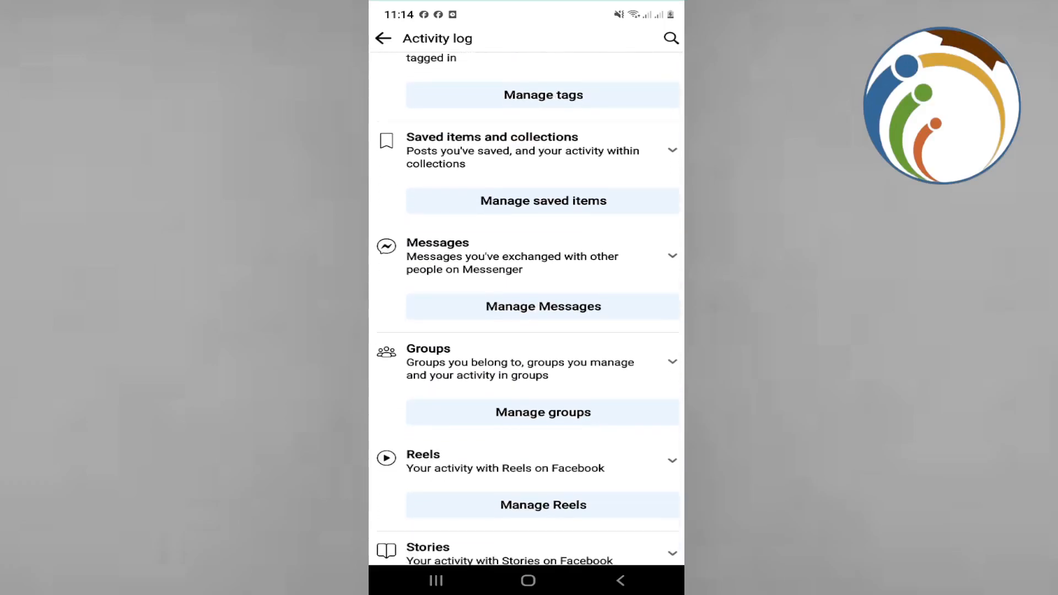
scroll("down", 3)
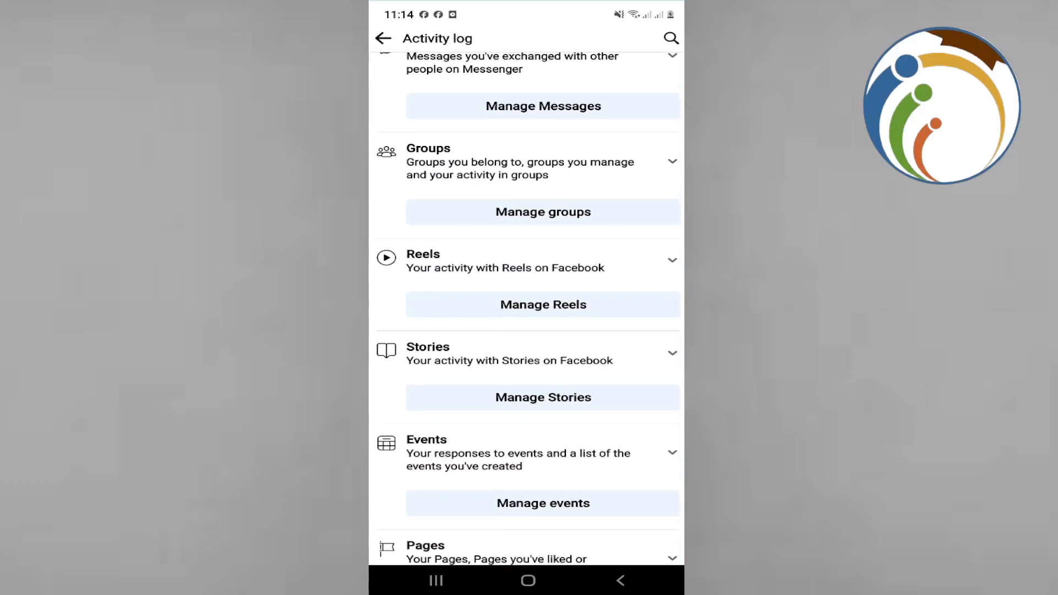
Manage Reels to list the user's reels and bring up the Filters sheet with Categories and Date.
left_click(671, 260)
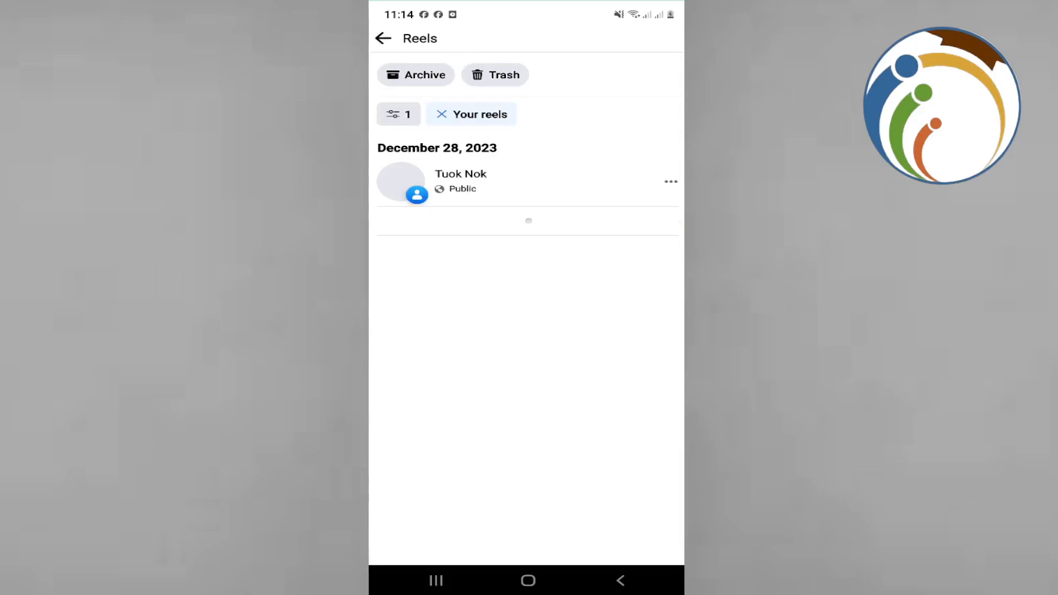
left_click(398, 114)
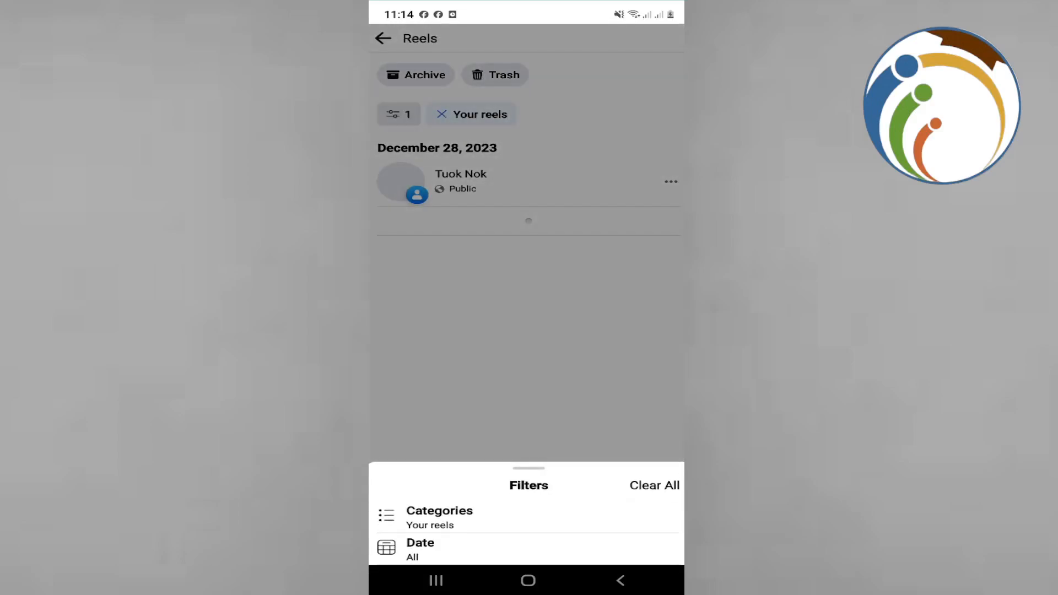